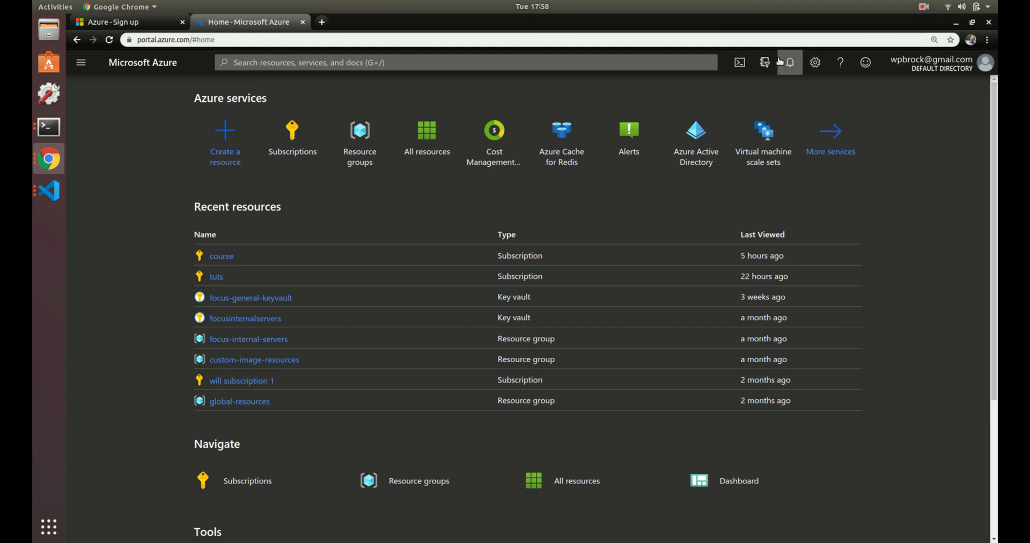
# Include all four subscriptions in the default subscription filter, then return Home
pyautogui.click(764, 62)
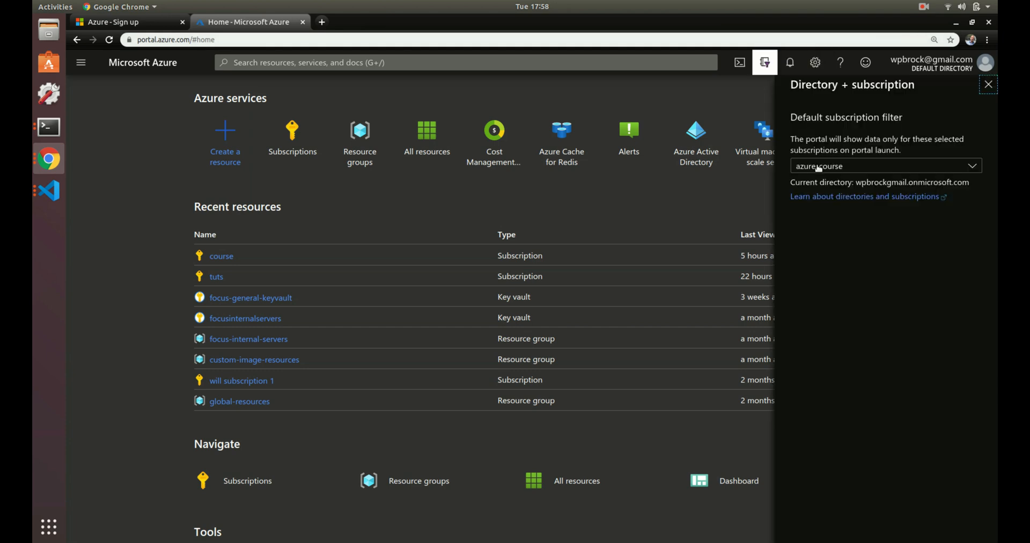
pyautogui.click(880, 166)
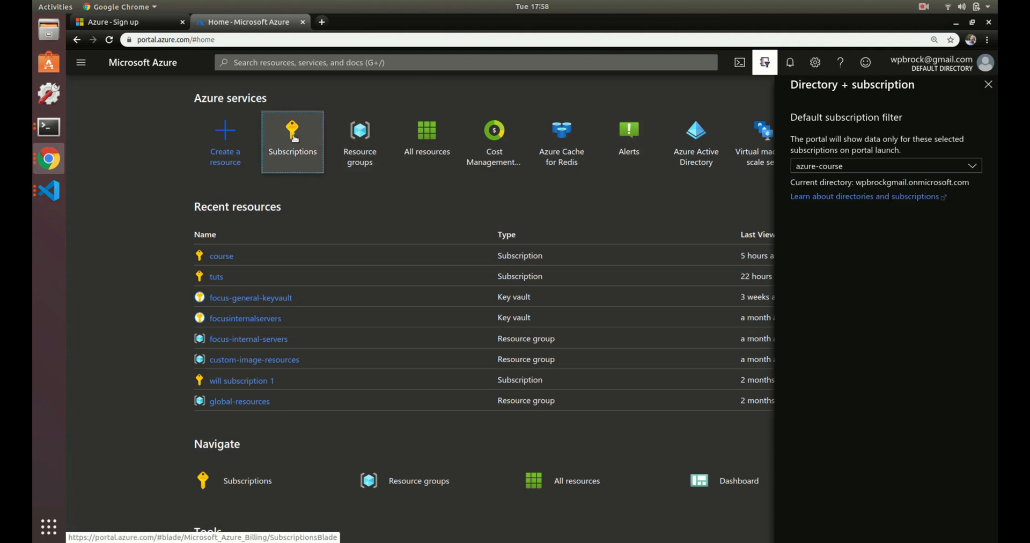
pyautogui.click(292, 141)
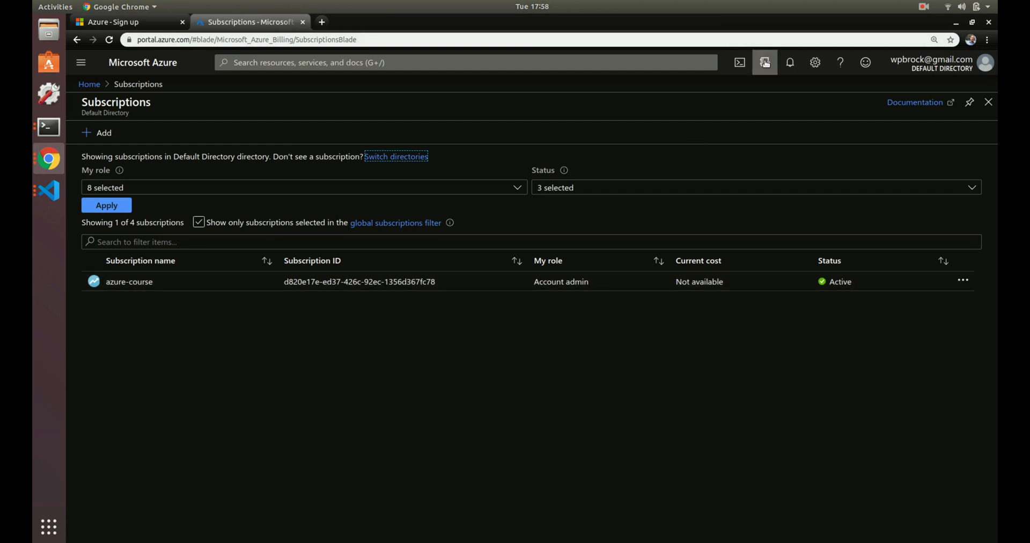
pyautogui.click(764, 62)
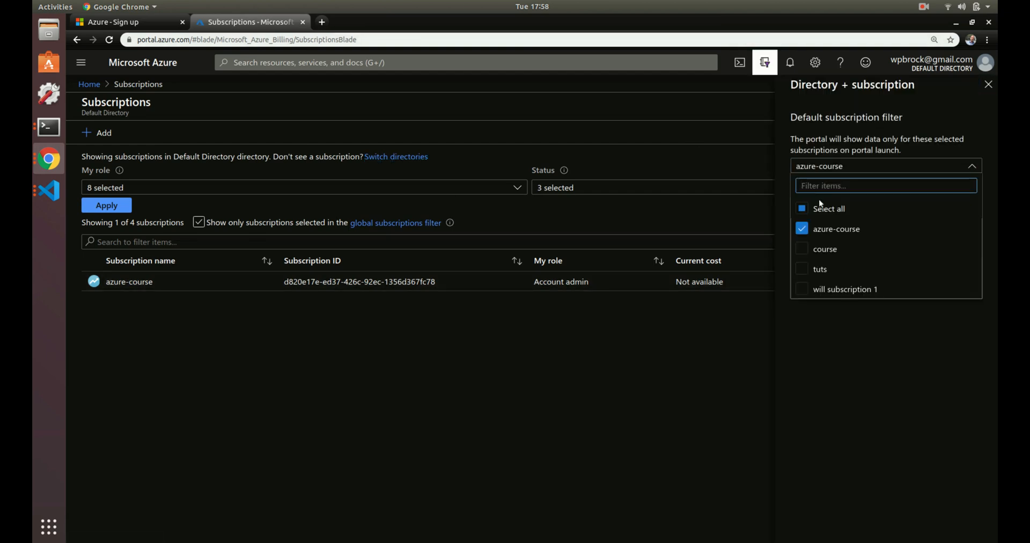
pyautogui.click(829, 208)
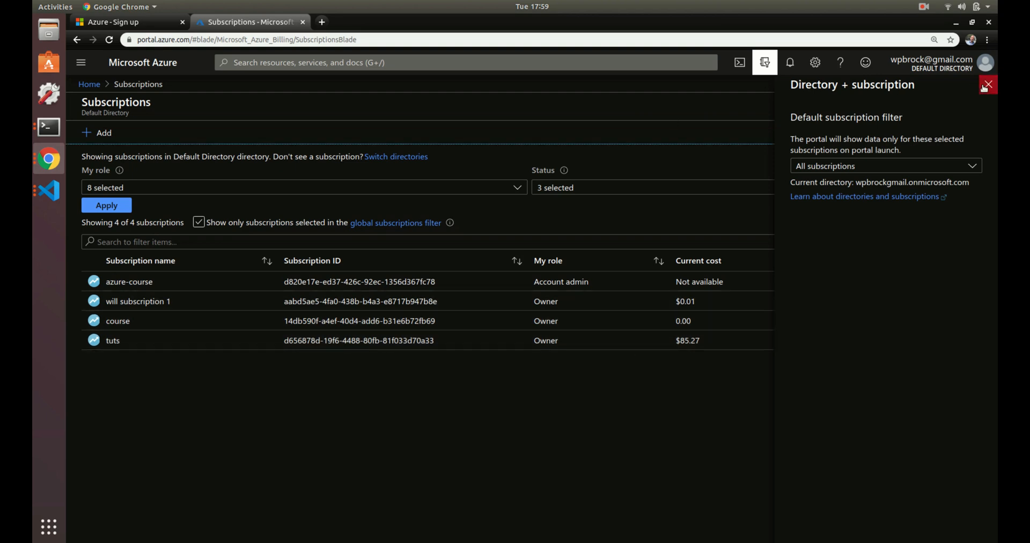
pyautogui.click(987, 84)
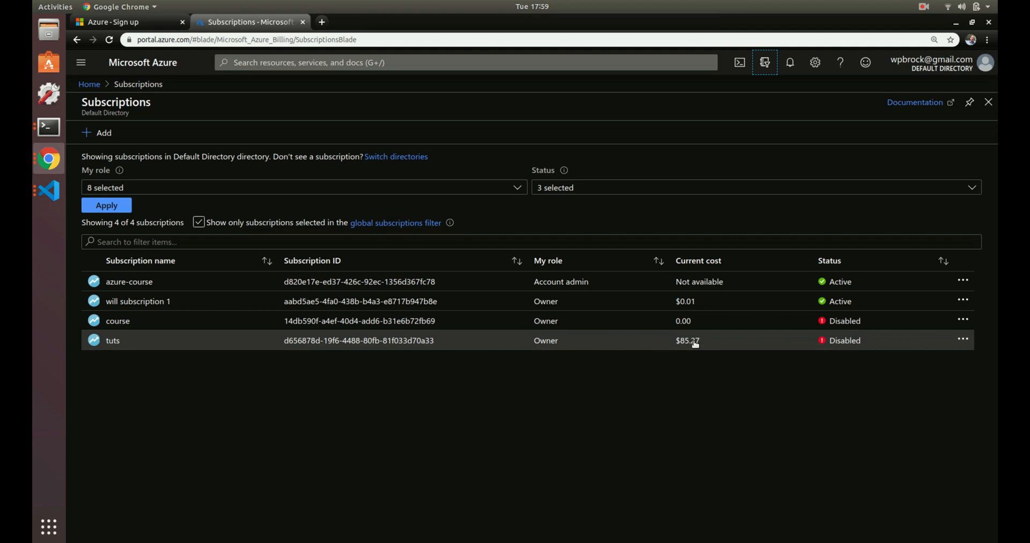
pyautogui.moveTo(590, 344)
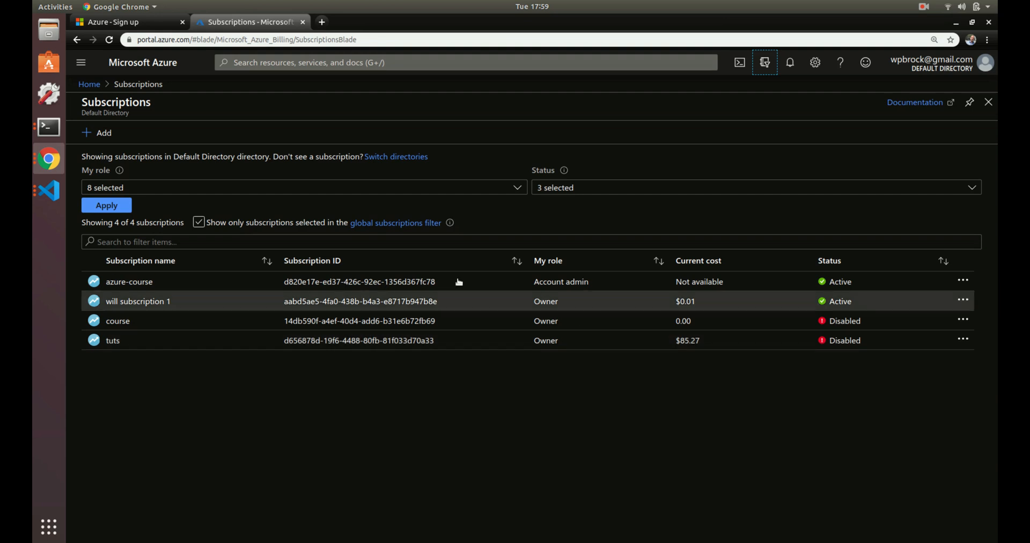
pyautogui.click(141, 62)
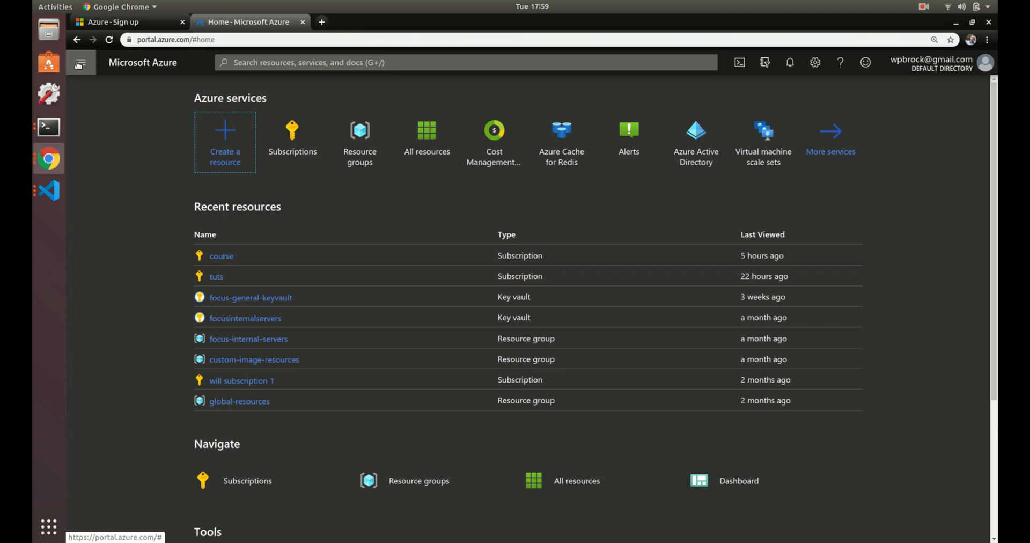
# Search the portal for 'cost' and open Cost Management + Billing
pyautogui.click(80, 62)
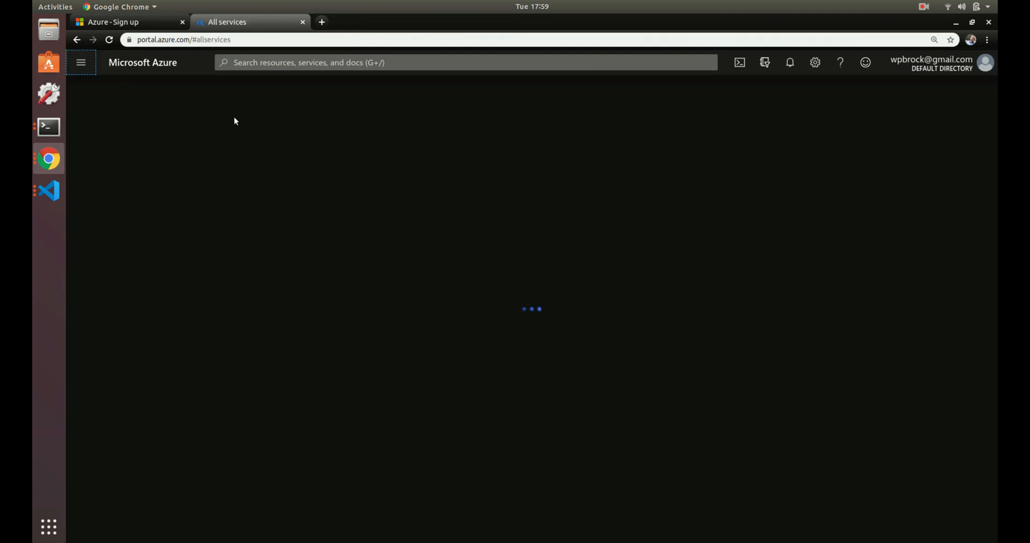
pyautogui.write('cos')
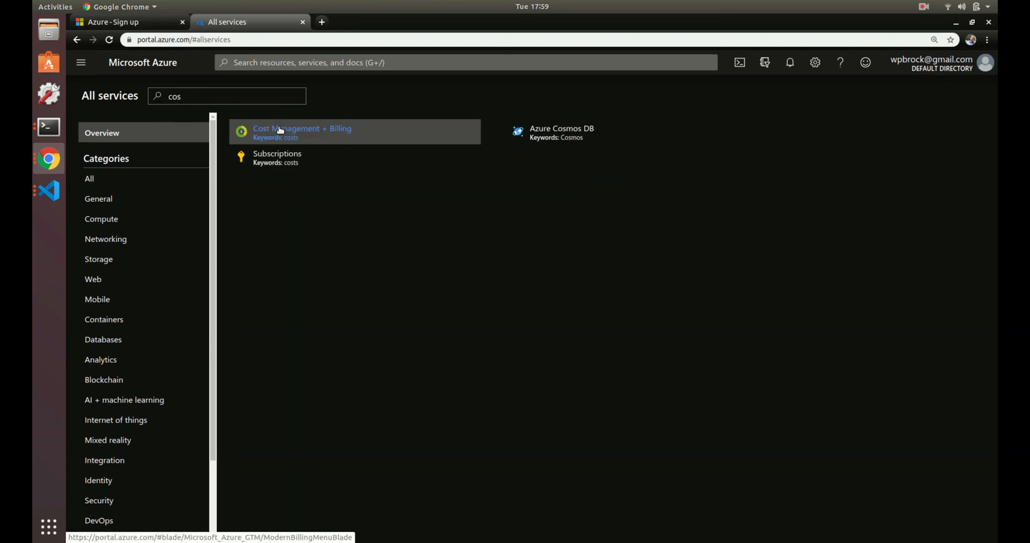
pyautogui.click(459, 62)
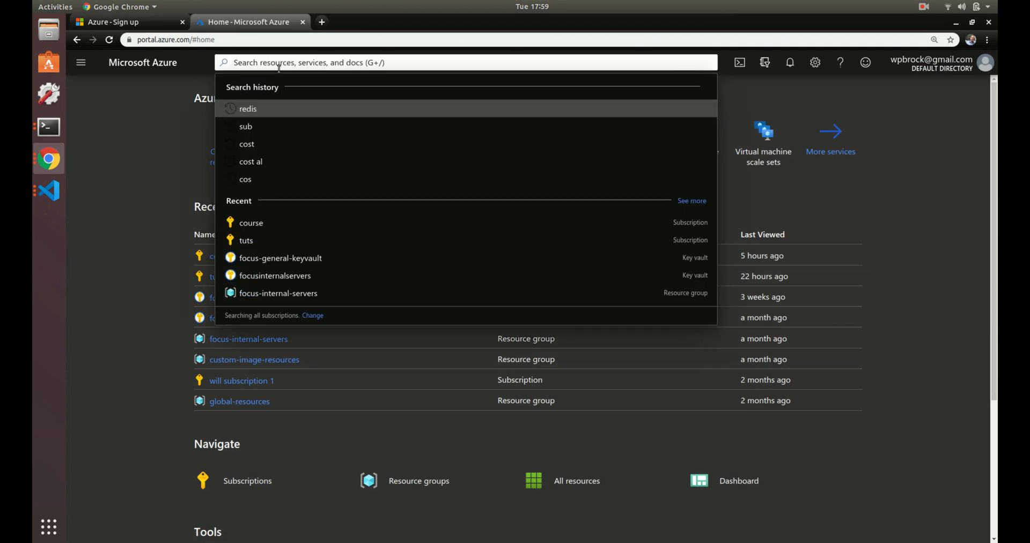
pyautogui.write('cost')
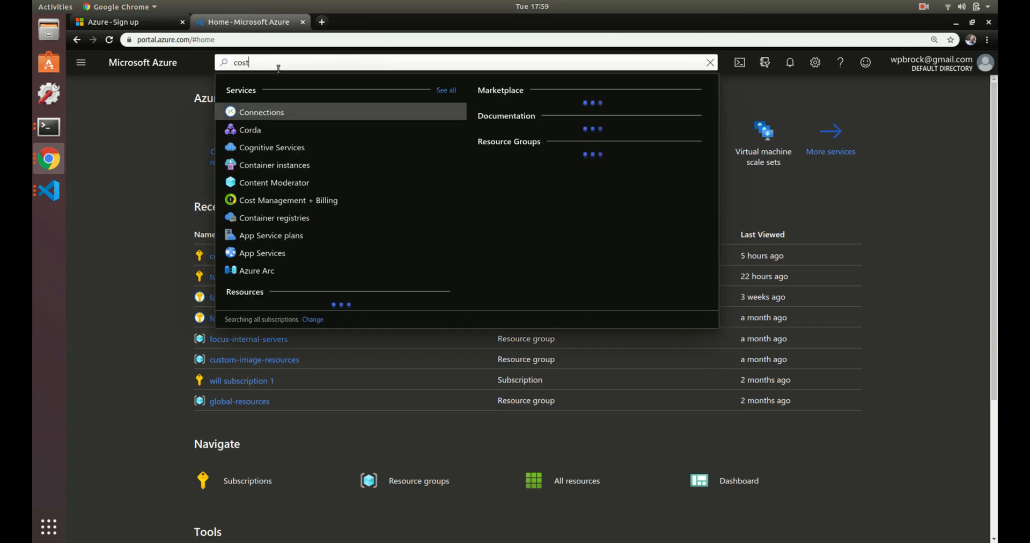
pyautogui.click(287, 200)
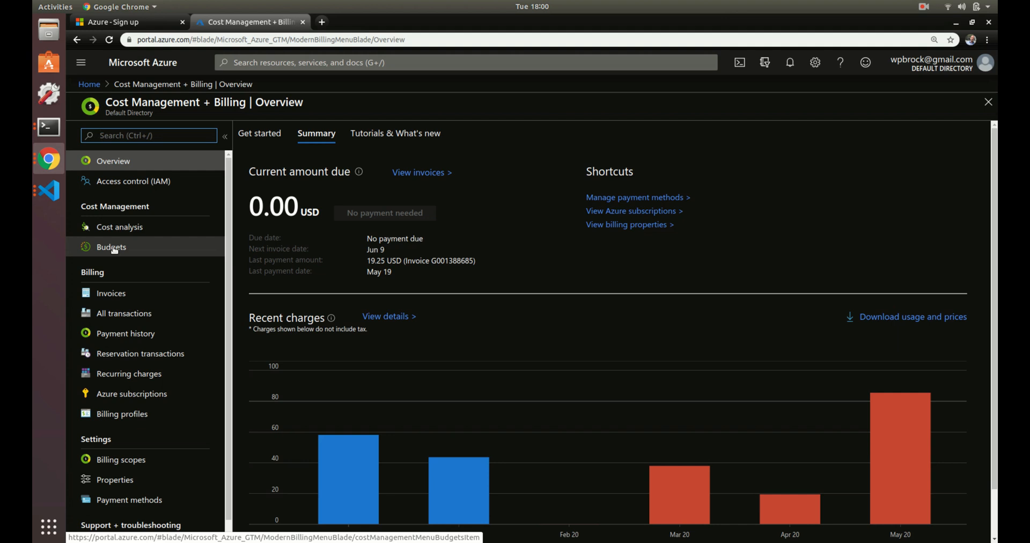
# Open Budgets under Cost Management in the left menu
pyautogui.click(149, 136)
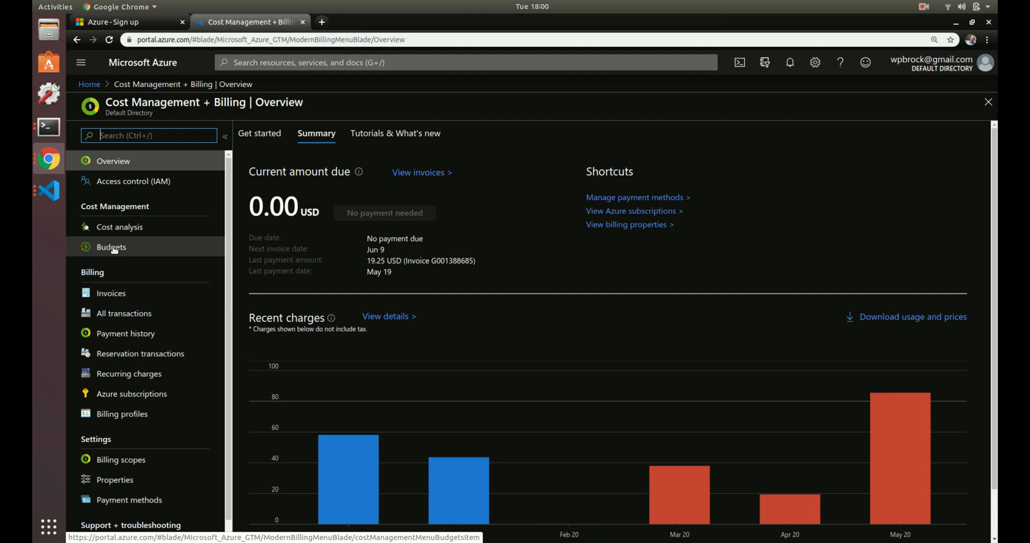
pyautogui.click(110, 246)
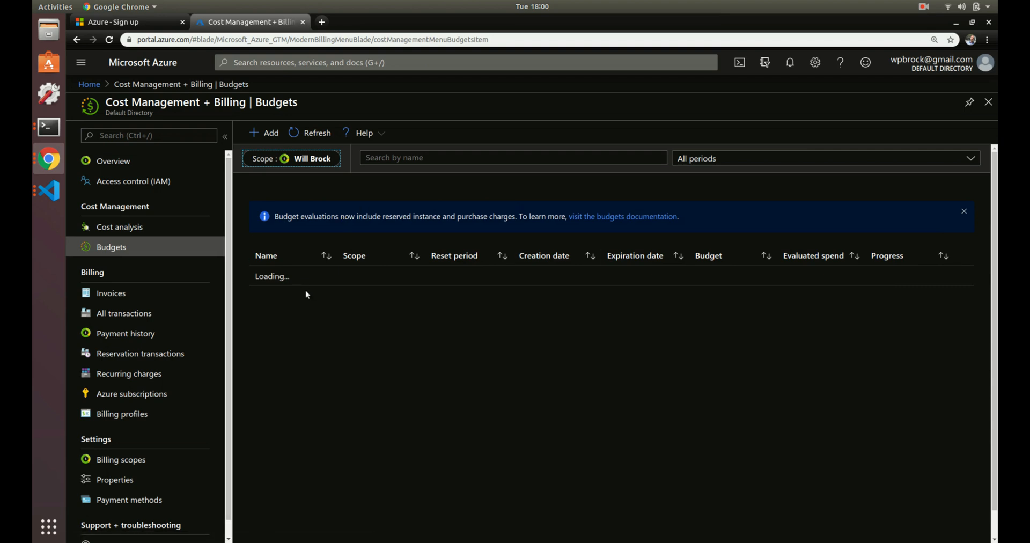
pyautogui.moveTo(361, 289)
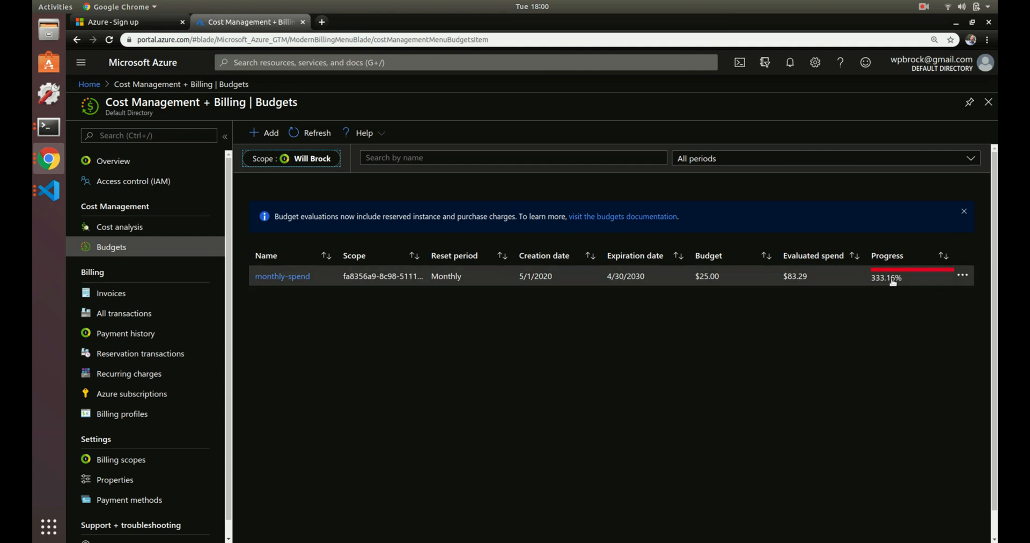
pyautogui.moveTo(731, 279)
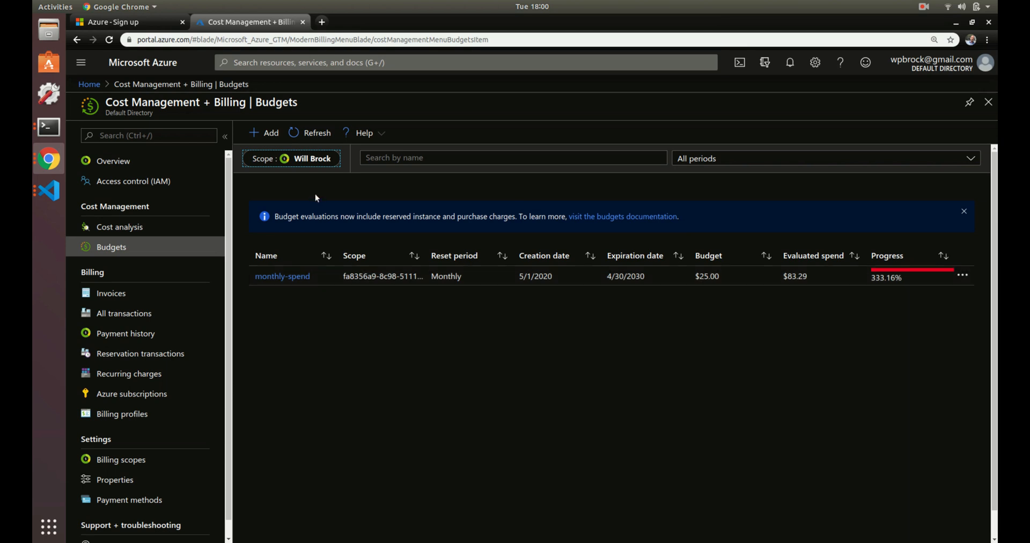
# Start a new budget and name it max-spending
pyautogui.click(263, 132)
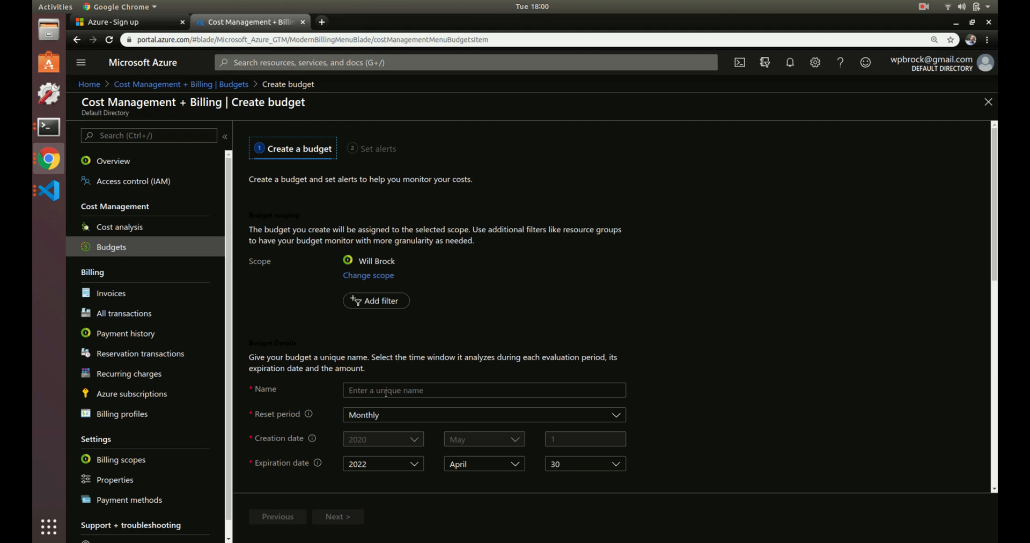
pyautogui.click(483, 390)
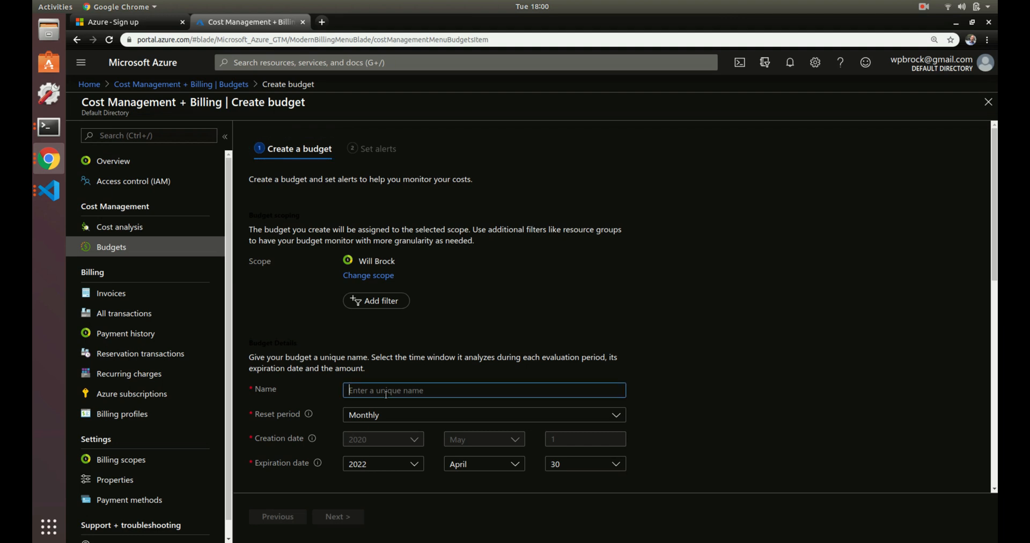
pyautogui.write('max-spending')
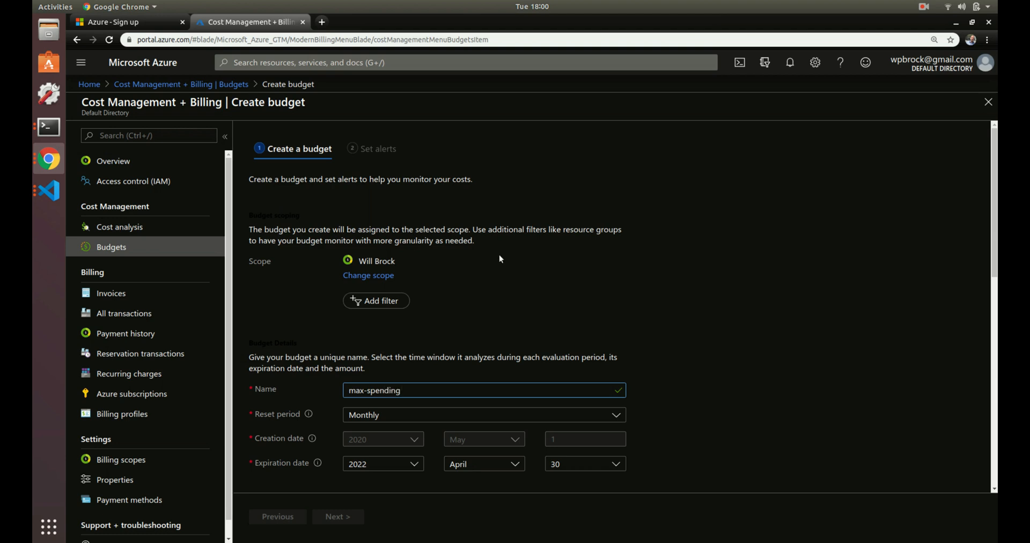
pyautogui.scroll(-3)
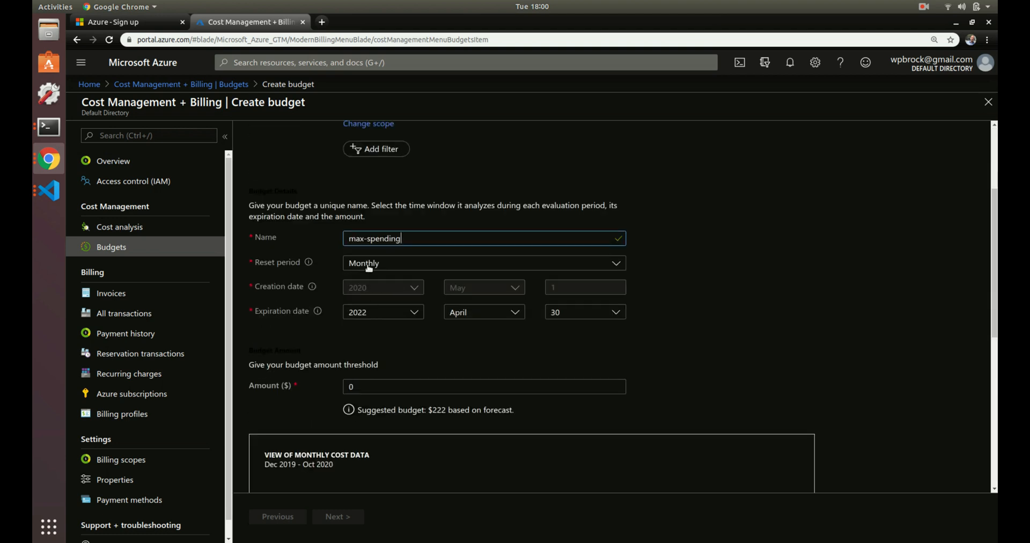
# Set the budget expiration year to 2030 and the amount to $20
pyautogui.click(483, 262)
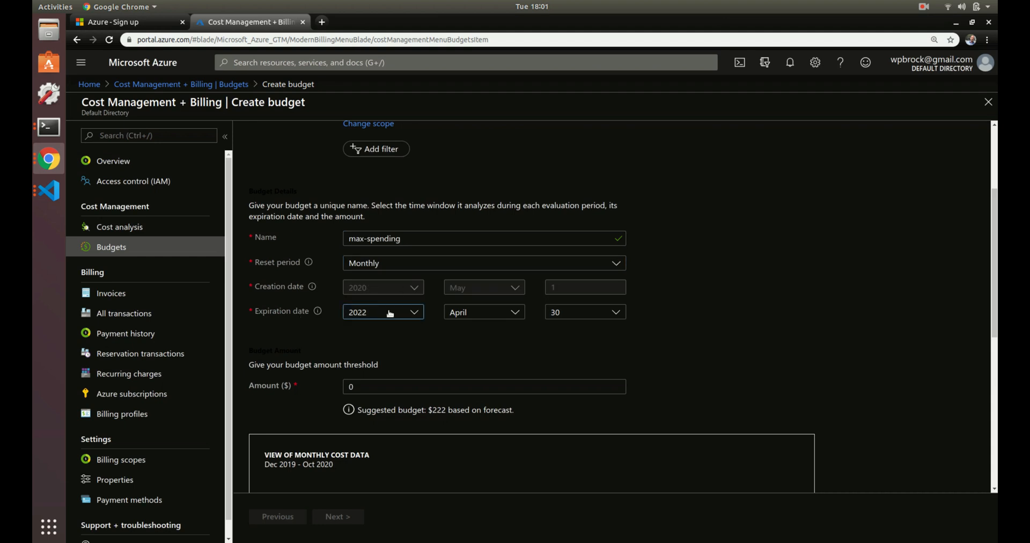
pyautogui.click(383, 312)
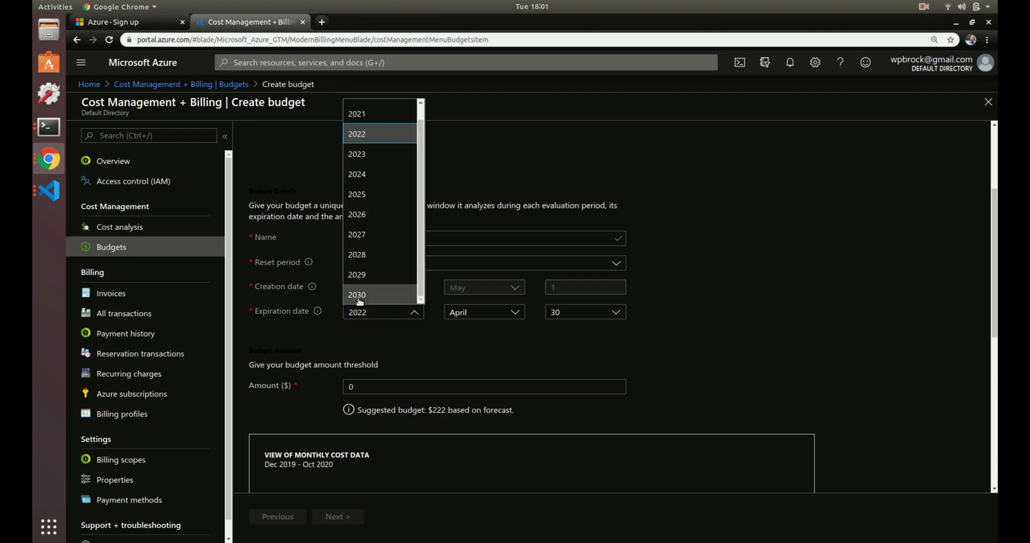
pyautogui.click(357, 294)
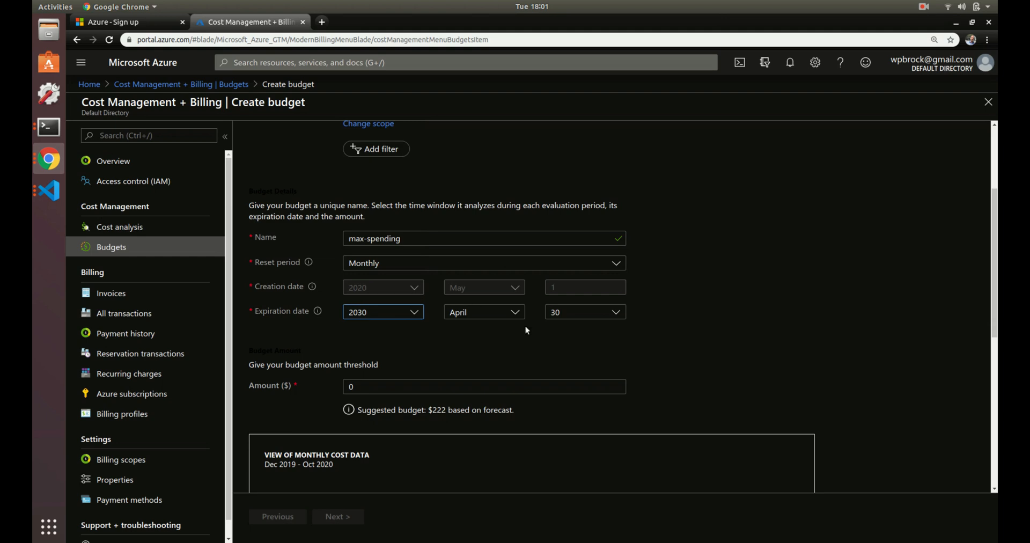
pyautogui.moveTo(390, 400)
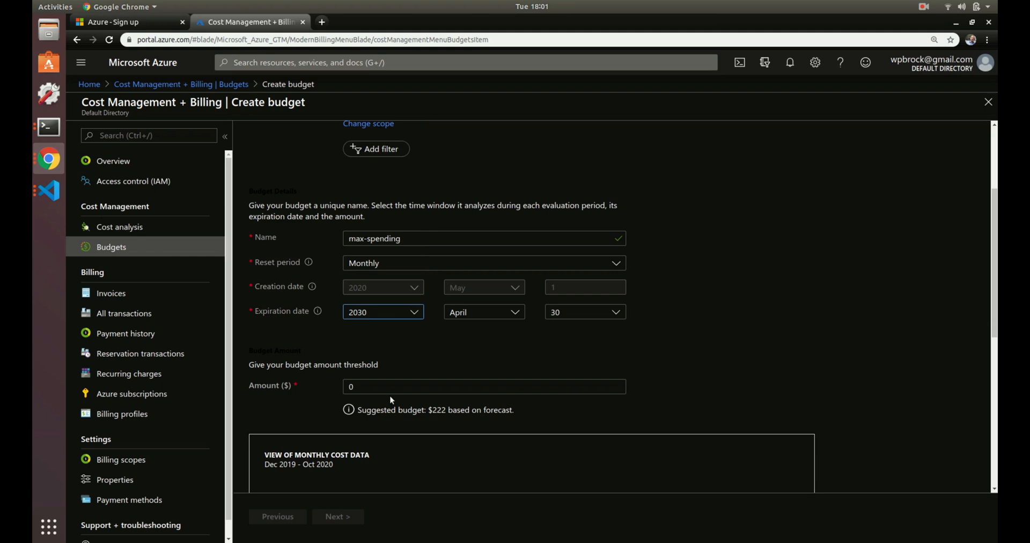
pyautogui.click(484, 386)
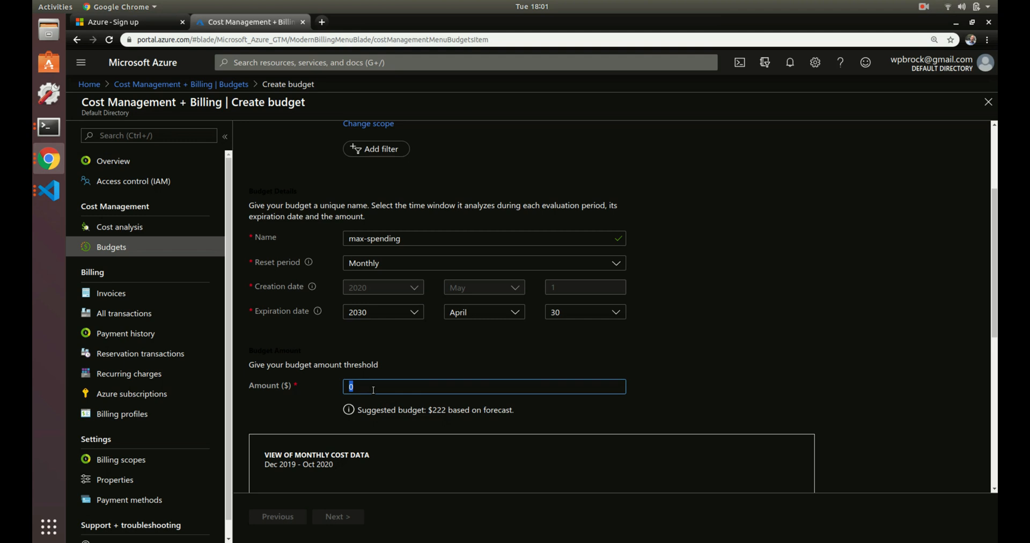
pyautogui.write('20')
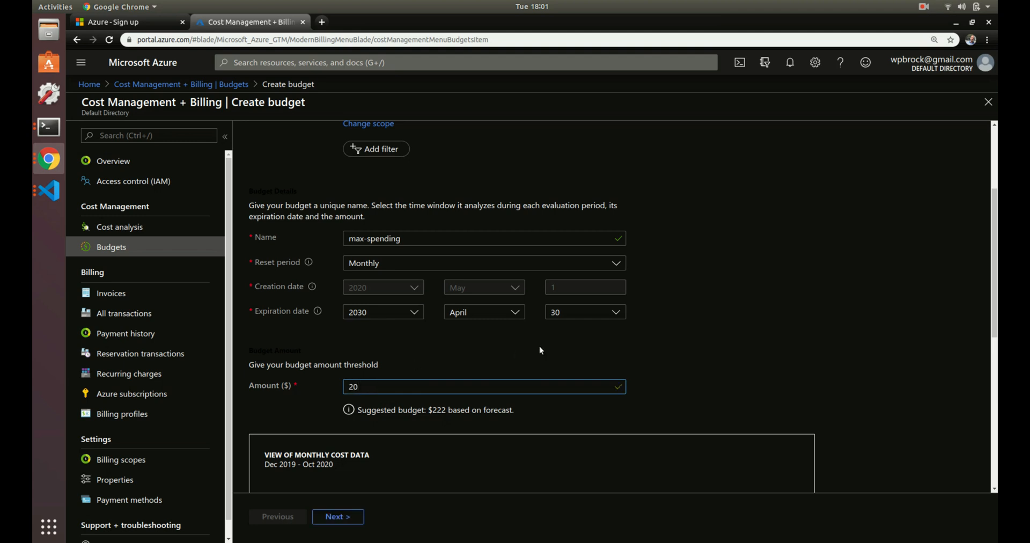
pyautogui.scroll(-3)
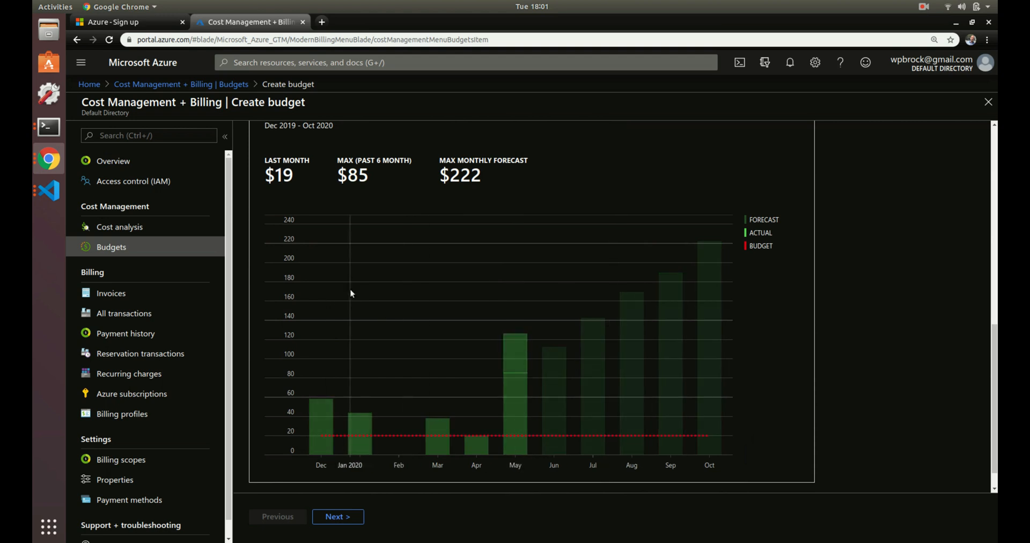
pyautogui.scroll(3)
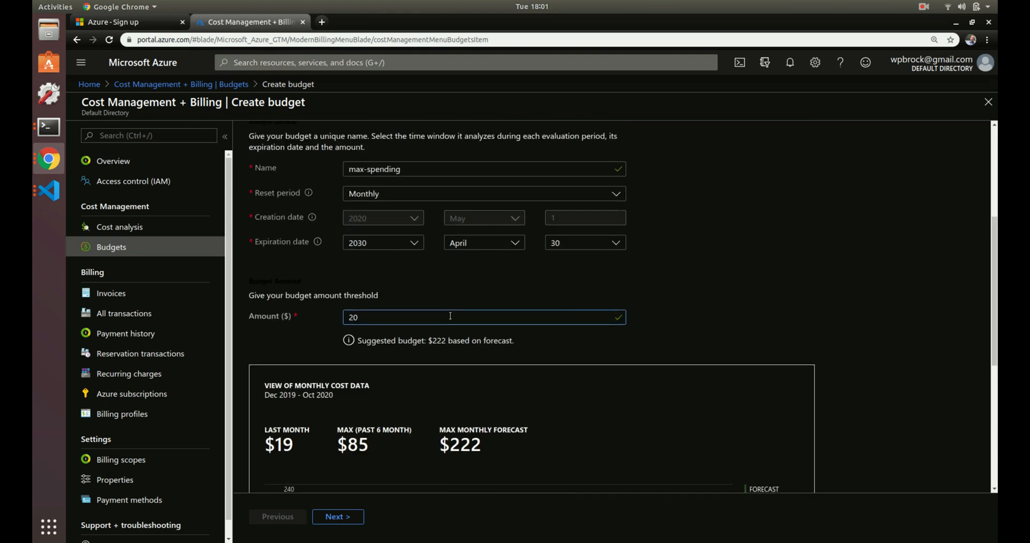
pyautogui.scroll(-3)
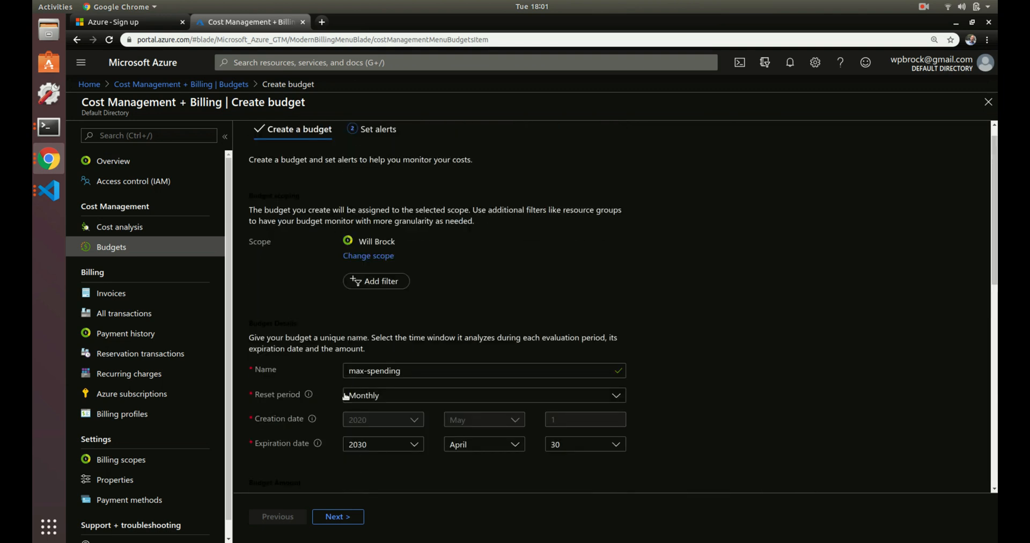
# Add an alert condition at 90% of the budget ($18)
pyautogui.click(337, 516)
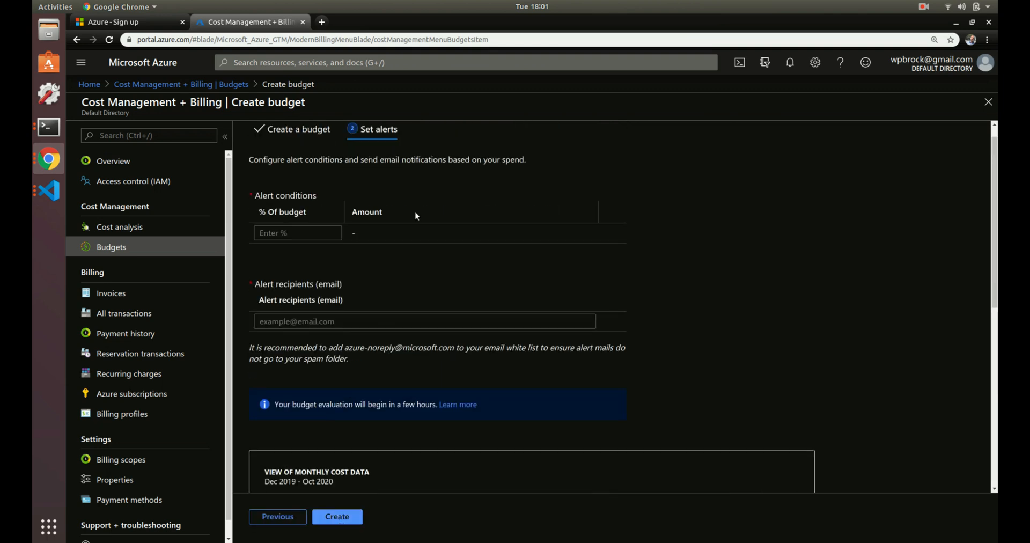
pyautogui.click(297, 233)
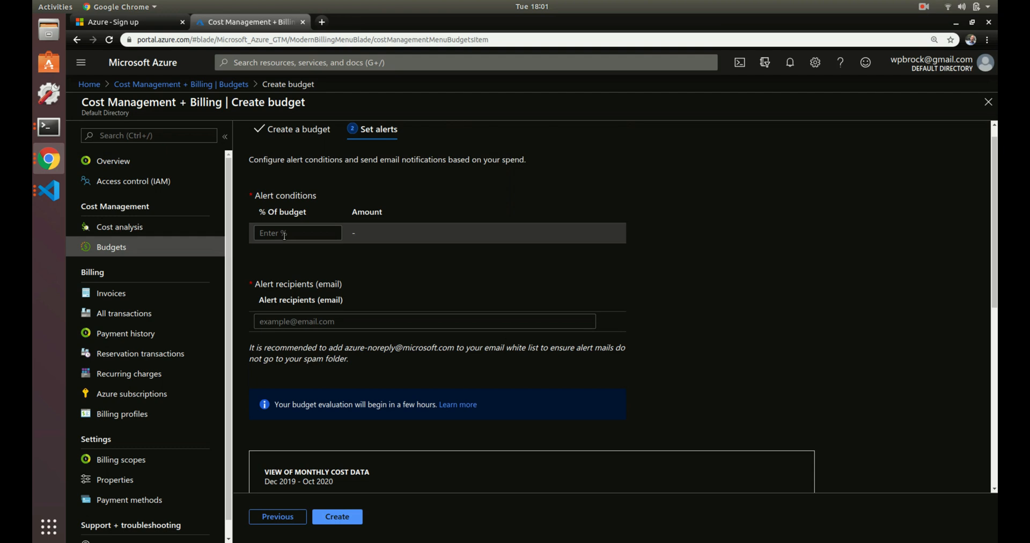
pyautogui.click(296, 232)
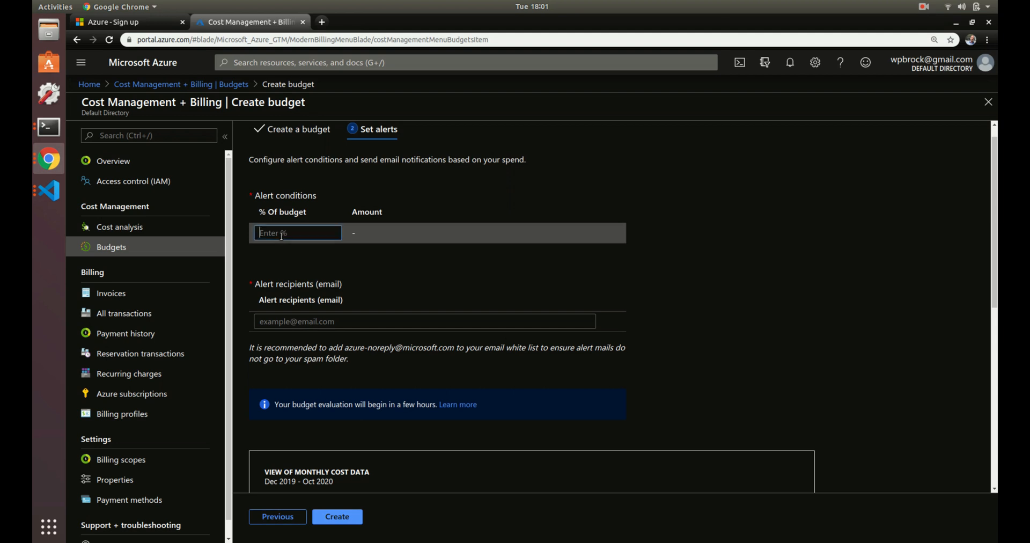
pyautogui.write('90')
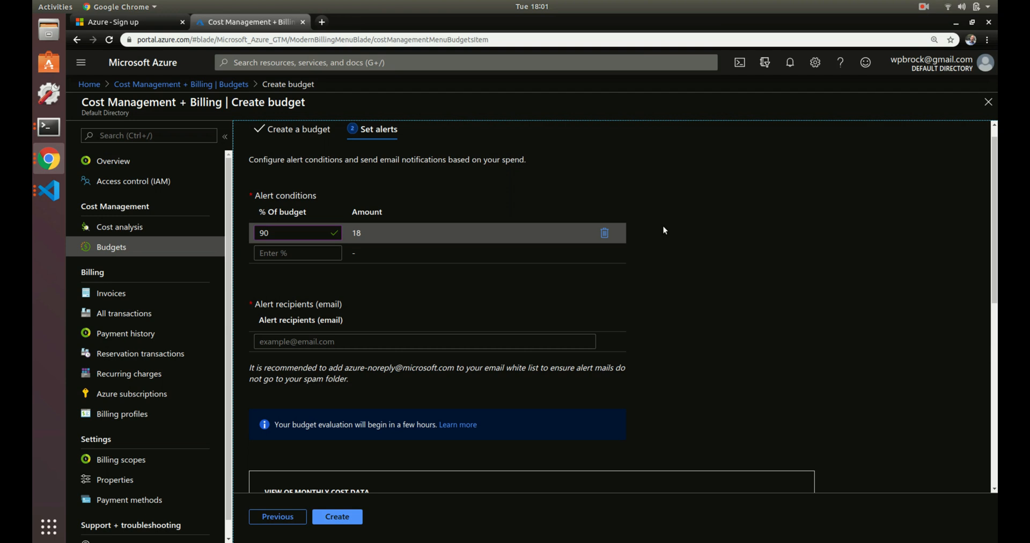
pyautogui.moveTo(324, 225)
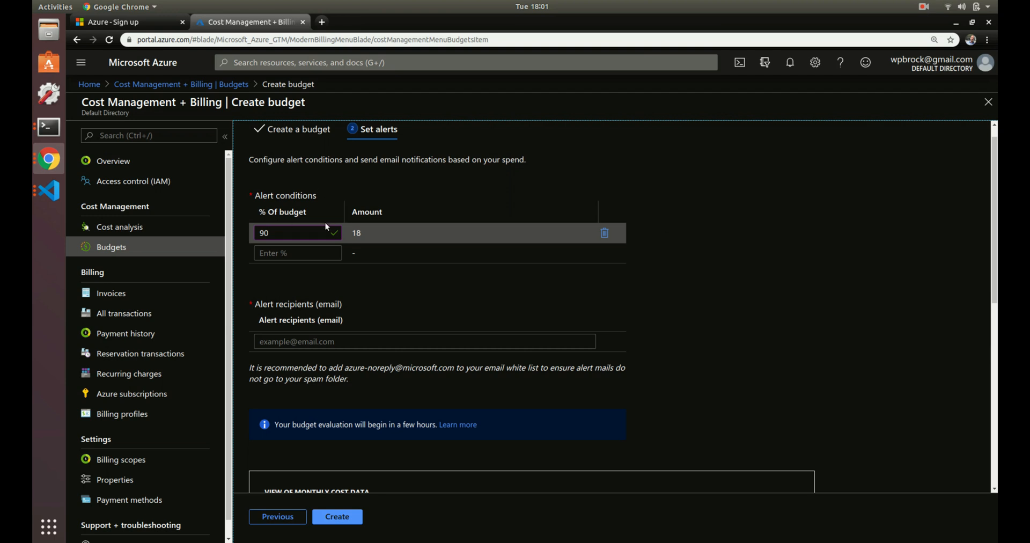
# Add the suggested email as alert recipient and remove the duplicate recipient row
pyautogui.click(424, 341)
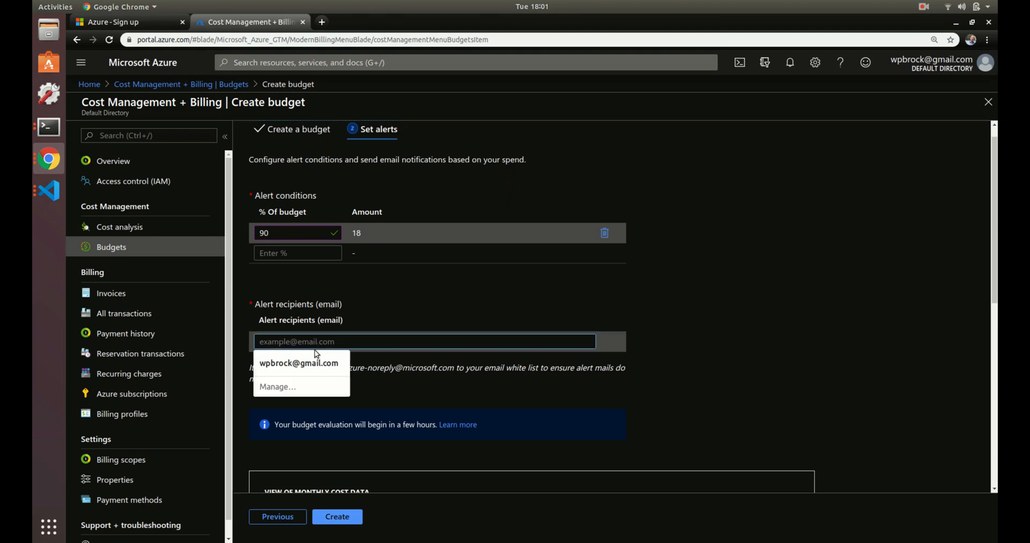
pyautogui.click(298, 362)
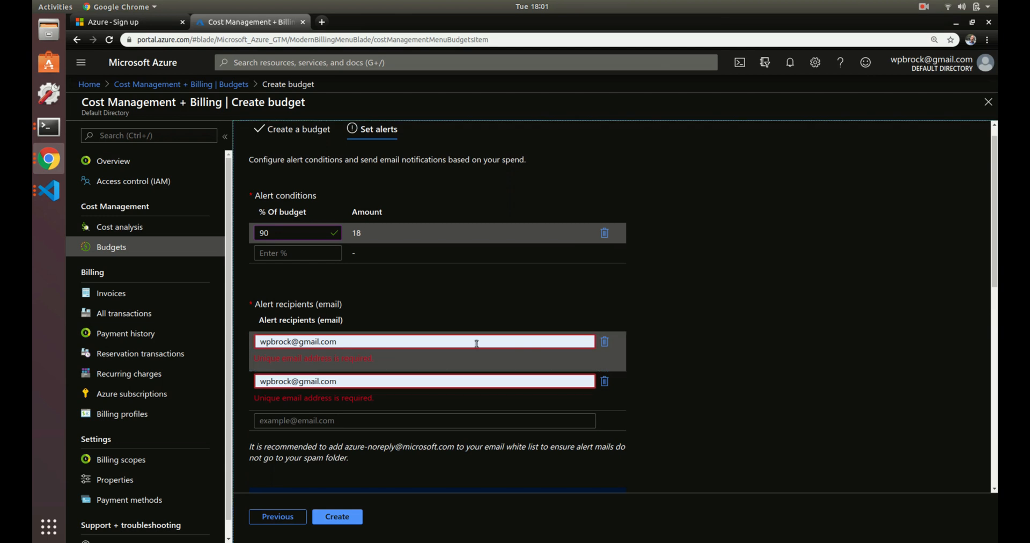
pyautogui.click(423, 381)
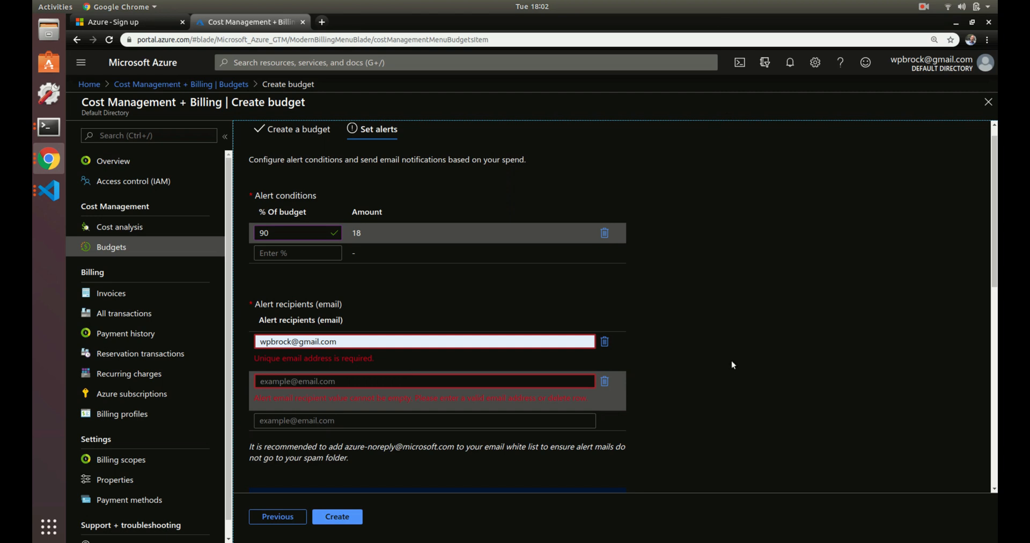
pyautogui.scroll(-3)
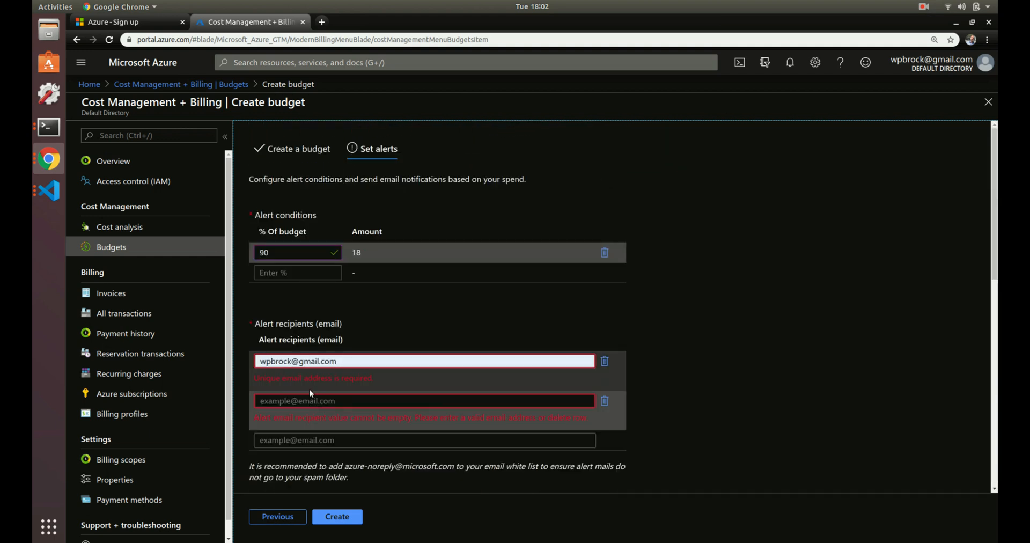
pyautogui.click(603, 401)
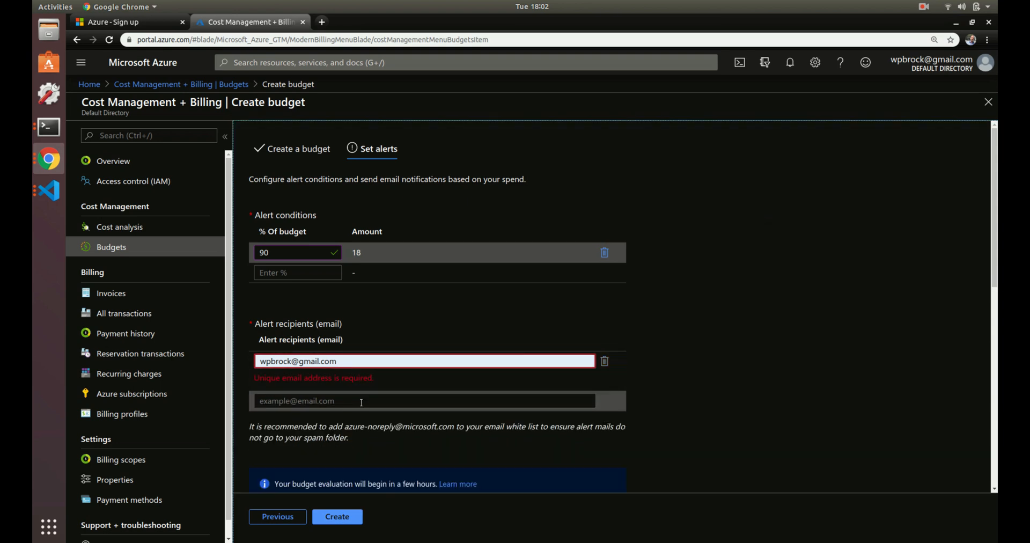
# Create the $20 monthly max-spending budget and confirm it in the Budgets list
pyautogui.click(337, 516)
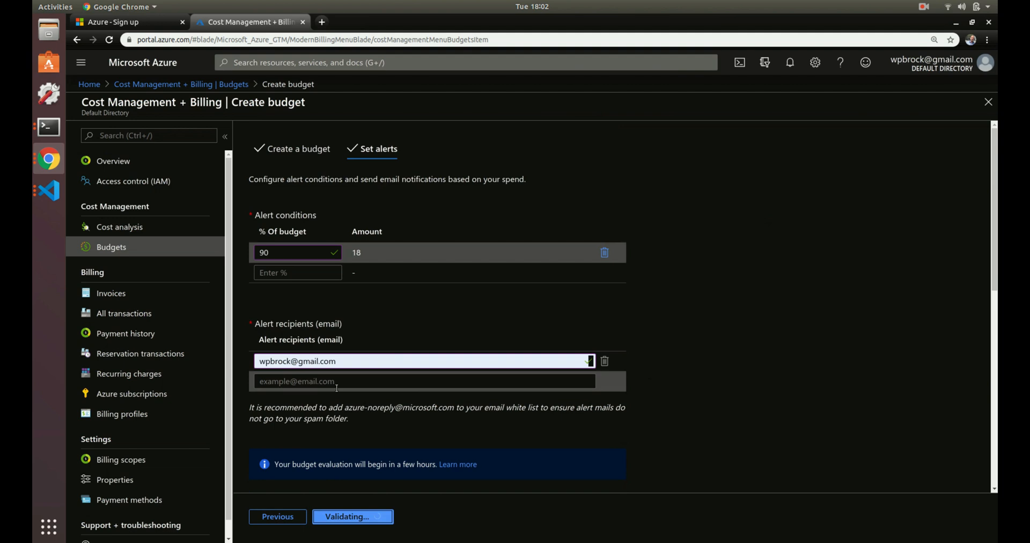
pyautogui.moveTo(405, 460)
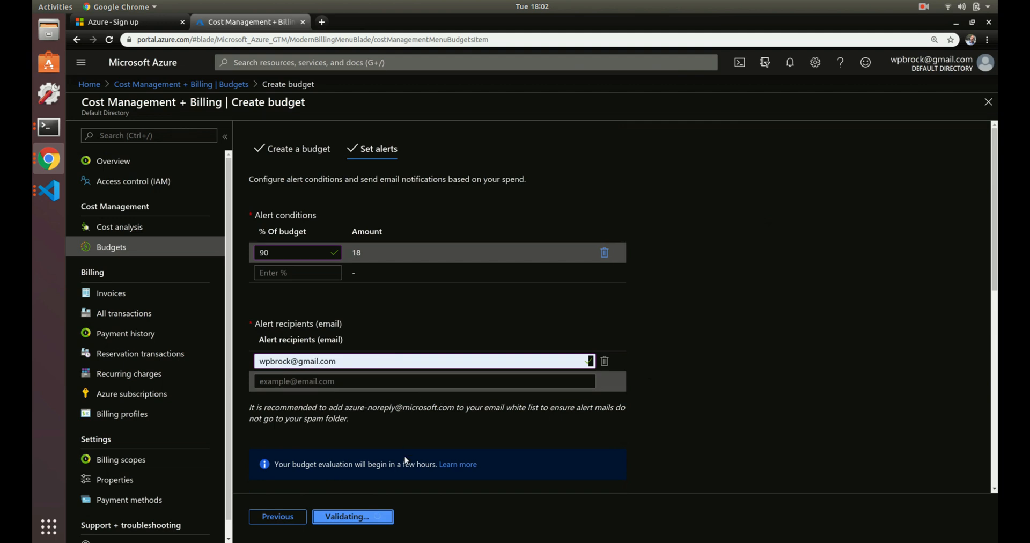
pyautogui.moveTo(526, 257)
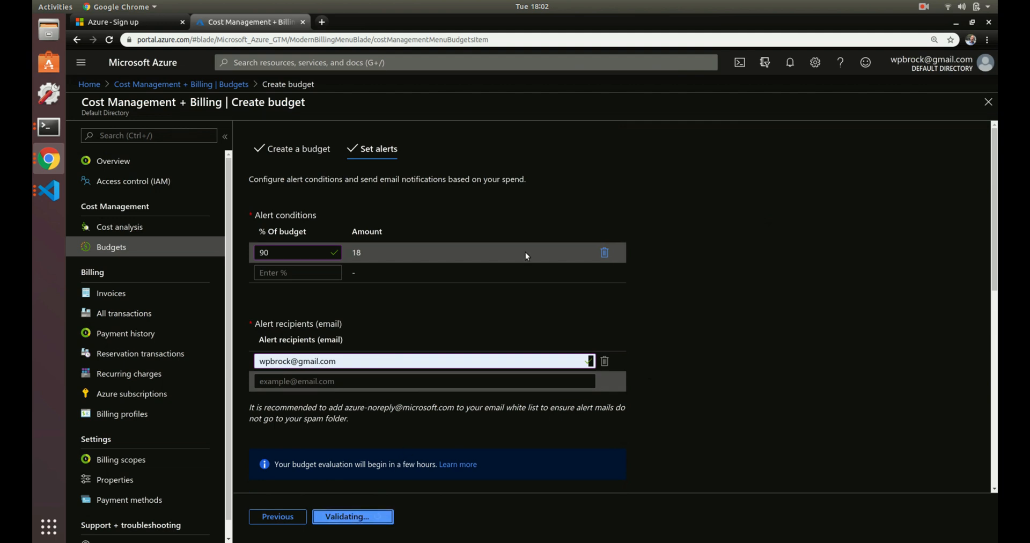
pyautogui.click(352, 516)
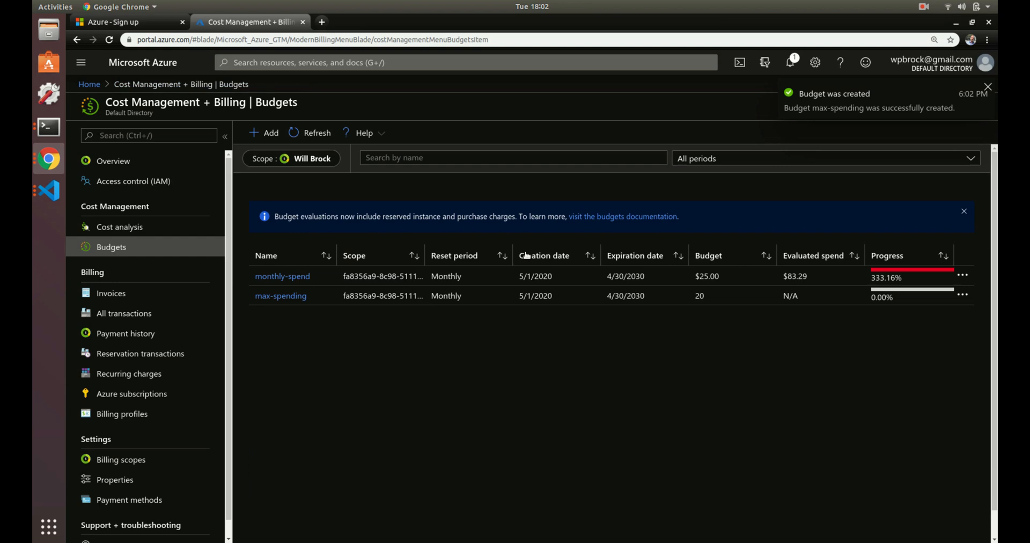